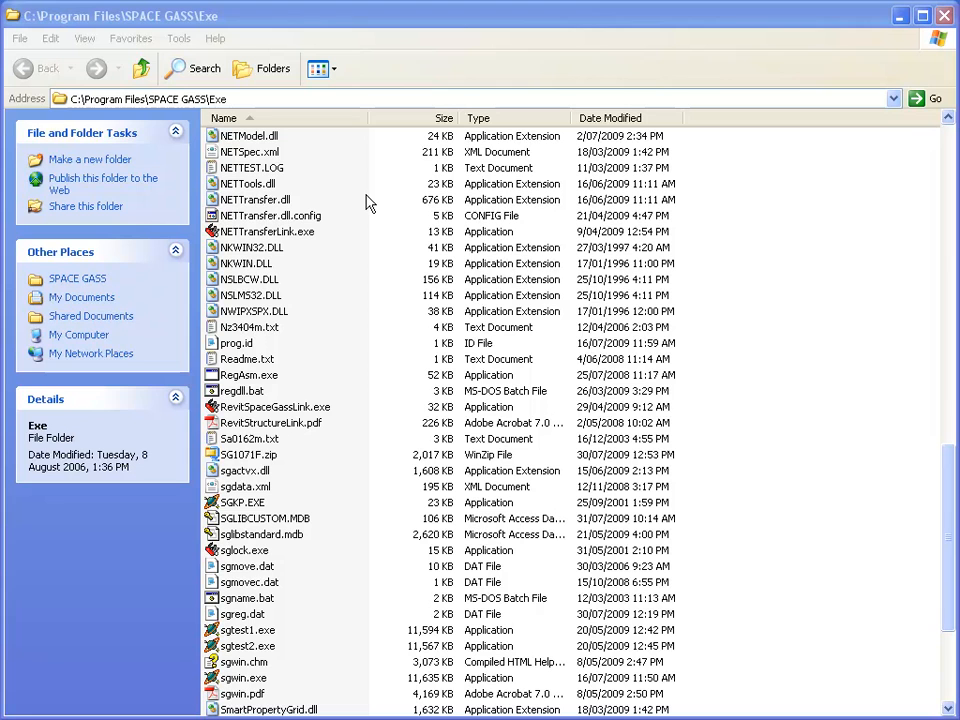
pyautogui.moveTo(262, 108)
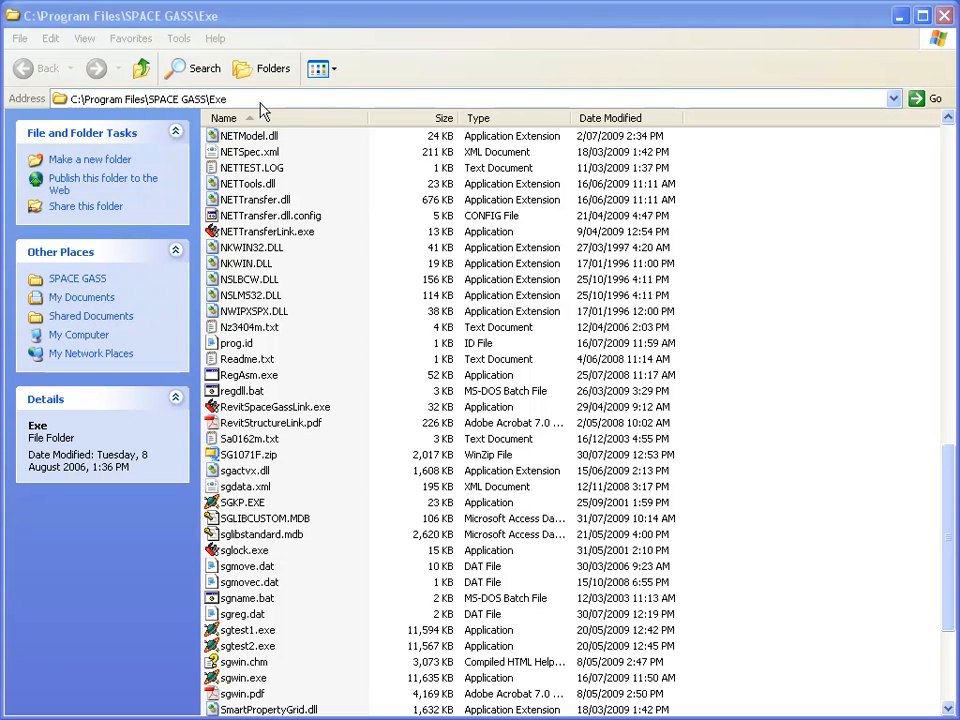
# Launch RevitSpaceGassLink.exe, confirm the detected SPACE GASS and Revit folders, and accept the INI update message.
pyautogui.click(150, 98)
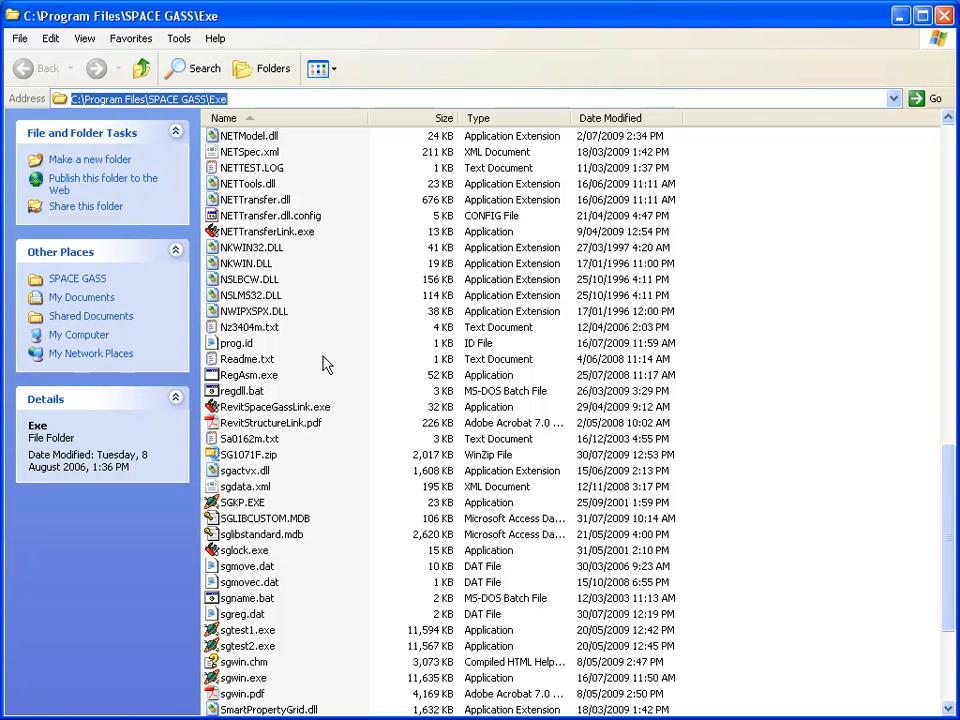
pyautogui.doubleClick(274, 406)
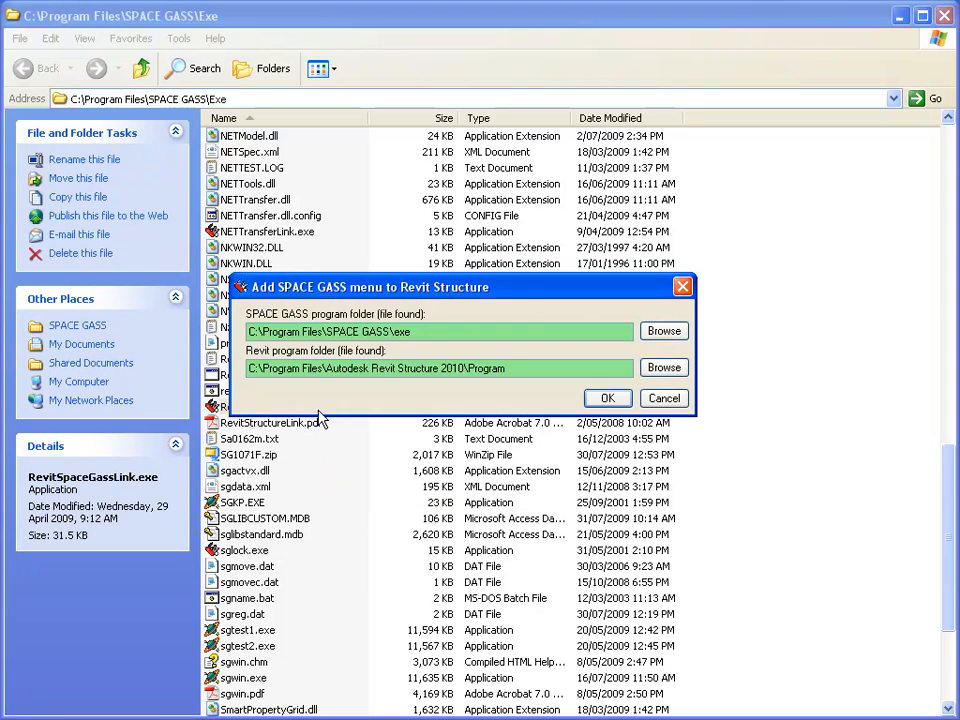
pyautogui.click(438, 332)
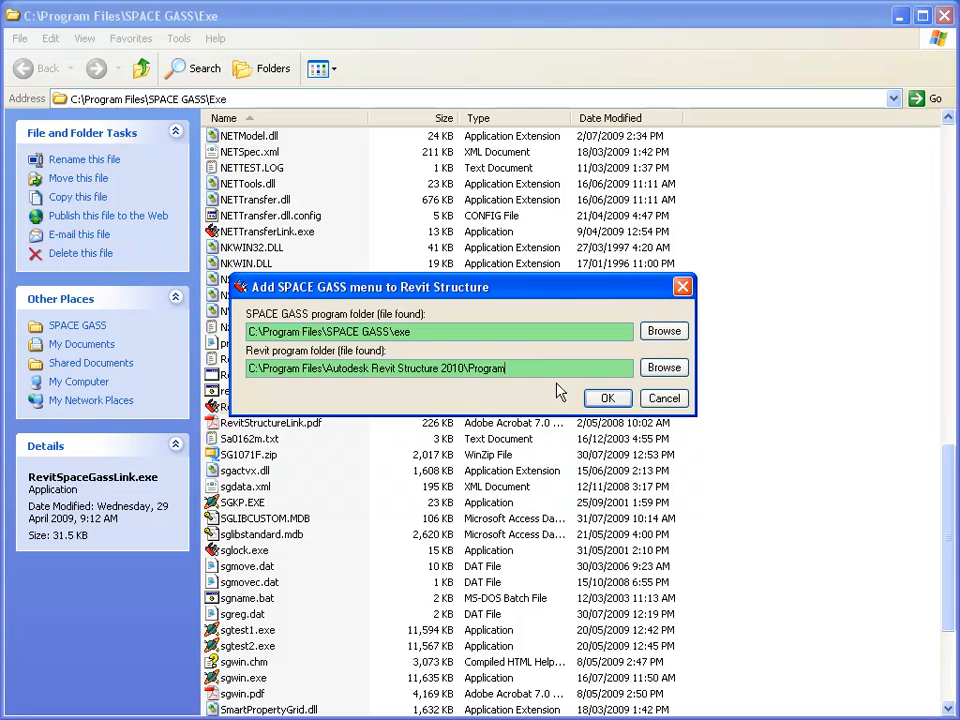
pyautogui.click(608, 398)
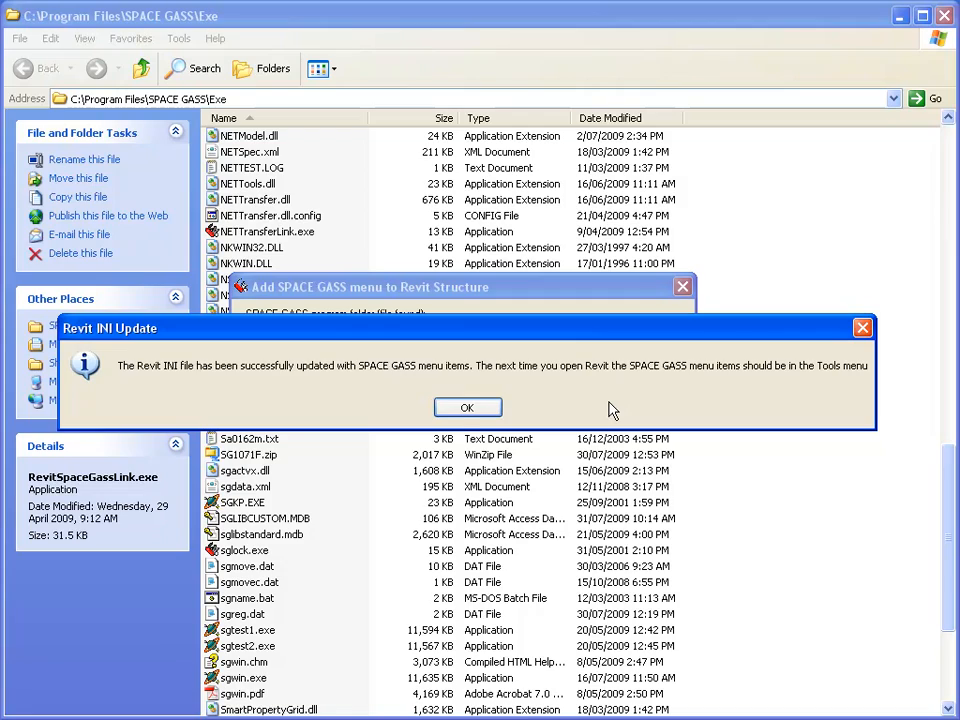
pyautogui.click(468, 408)
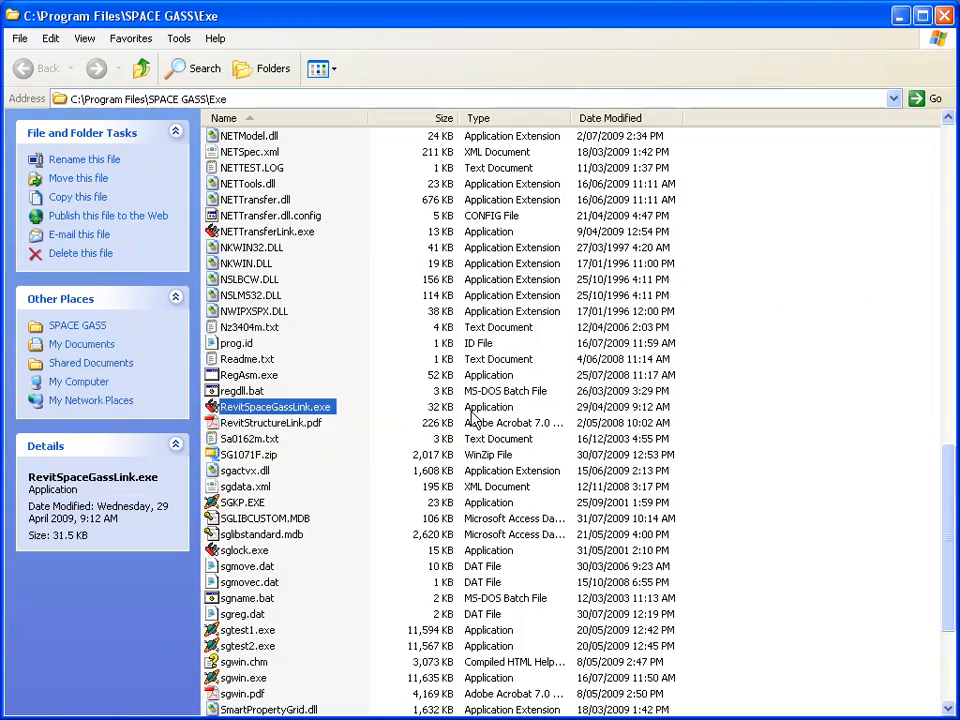
# Switch to the Revit building model and list the SPACE GASS commands under Add-Ins > External Tools.
pyautogui.doubleClick(276, 406)
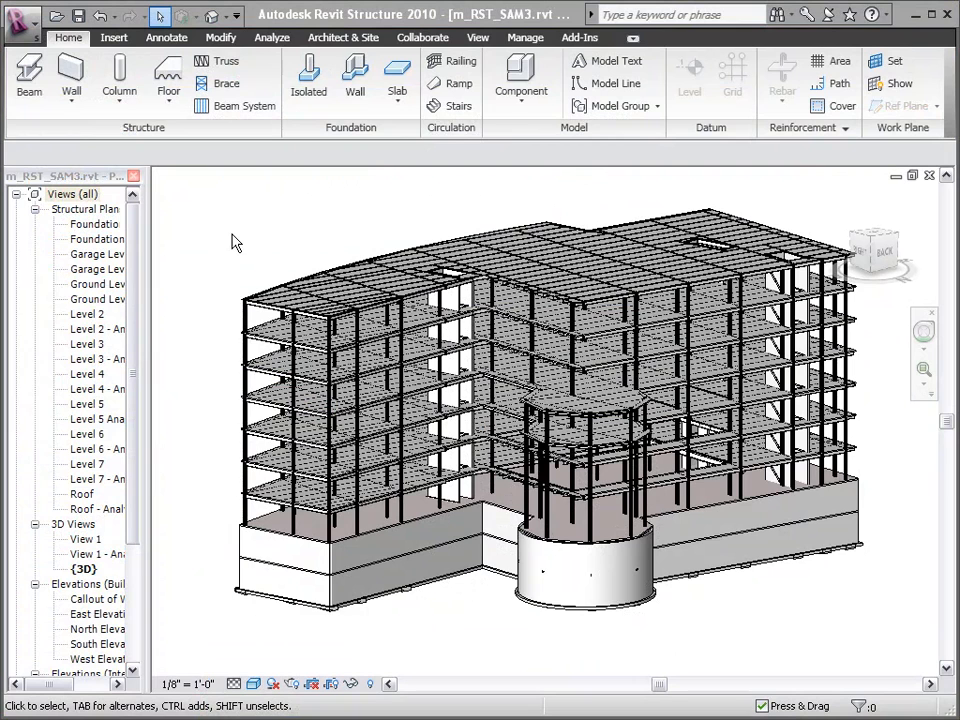
pyautogui.click(580, 36)
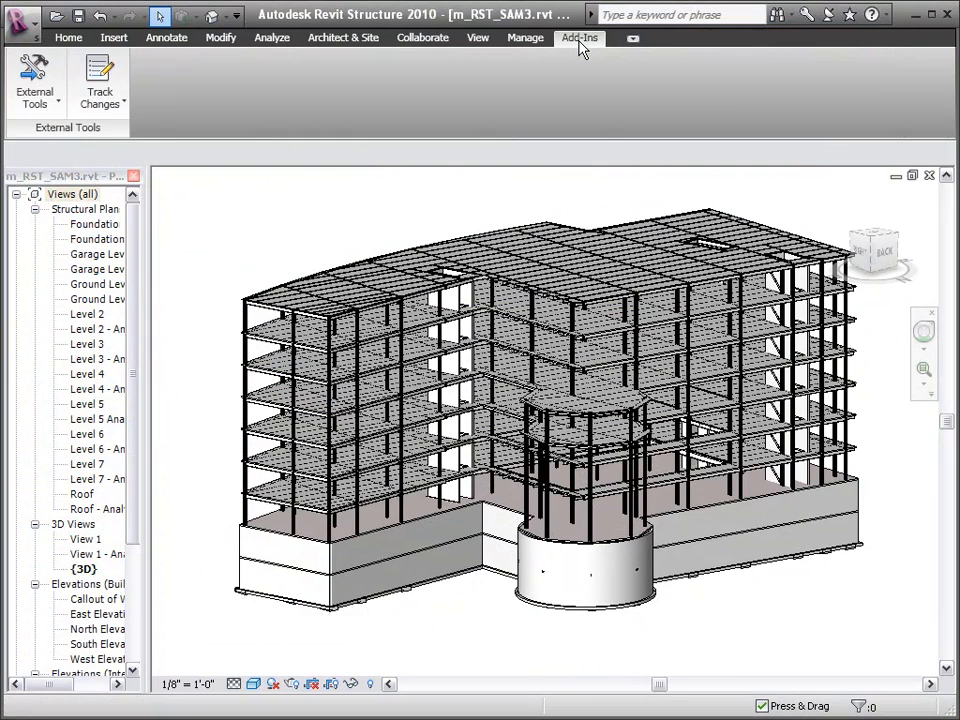
pyautogui.click(36, 80)
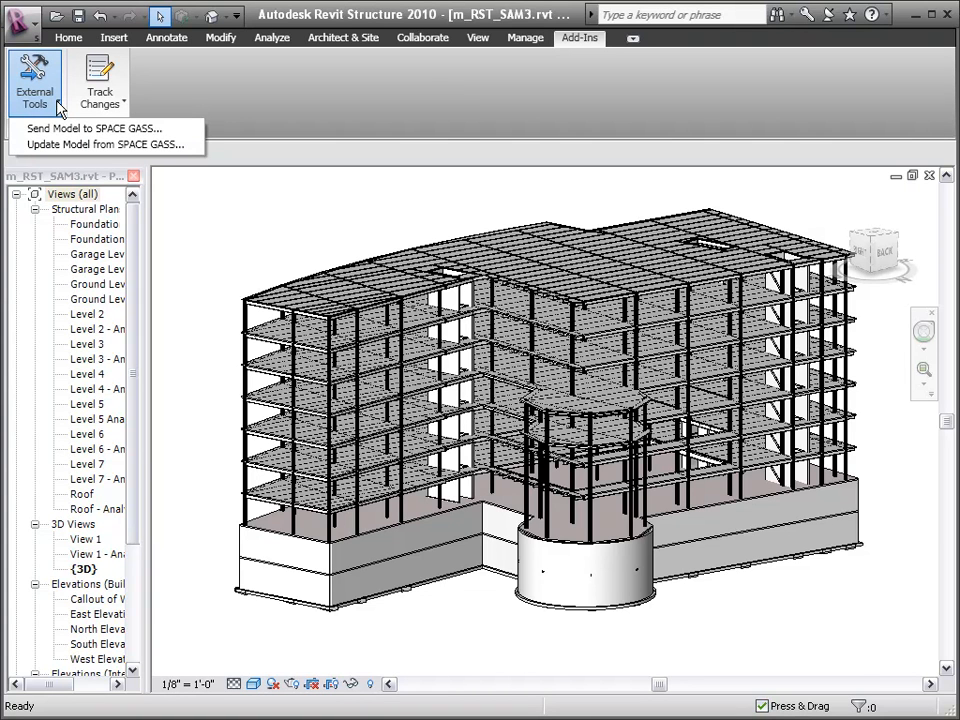
pyautogui.moveTo(94, 128)
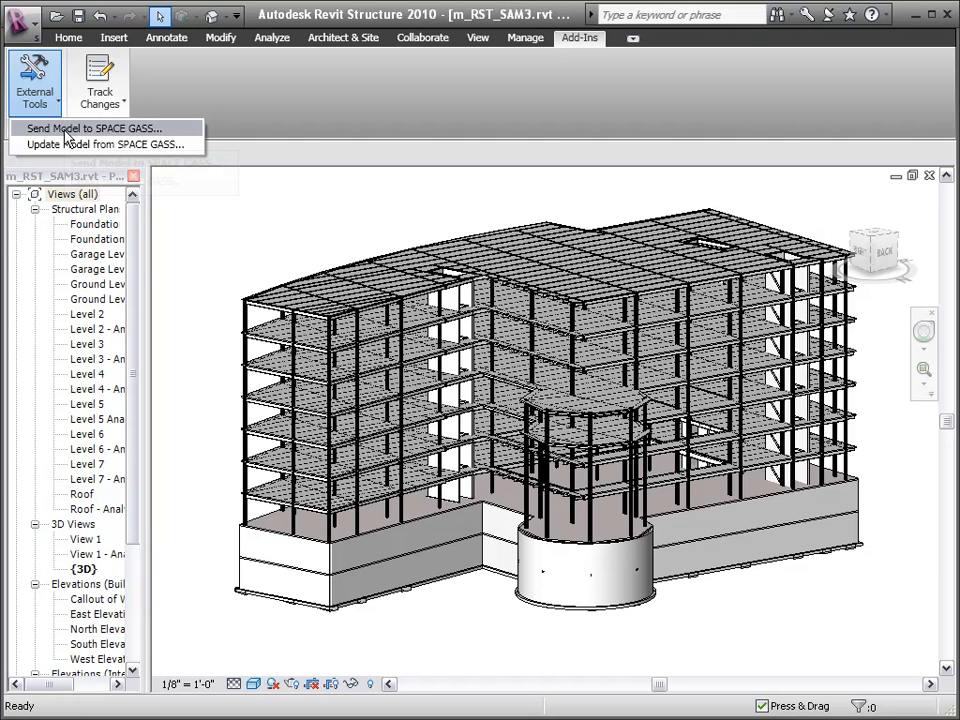
# Send the model to SPACE GASS as Revit Demo.SG, keeping the reviewed options and units, and export.
pyautogui.click(92, 128)
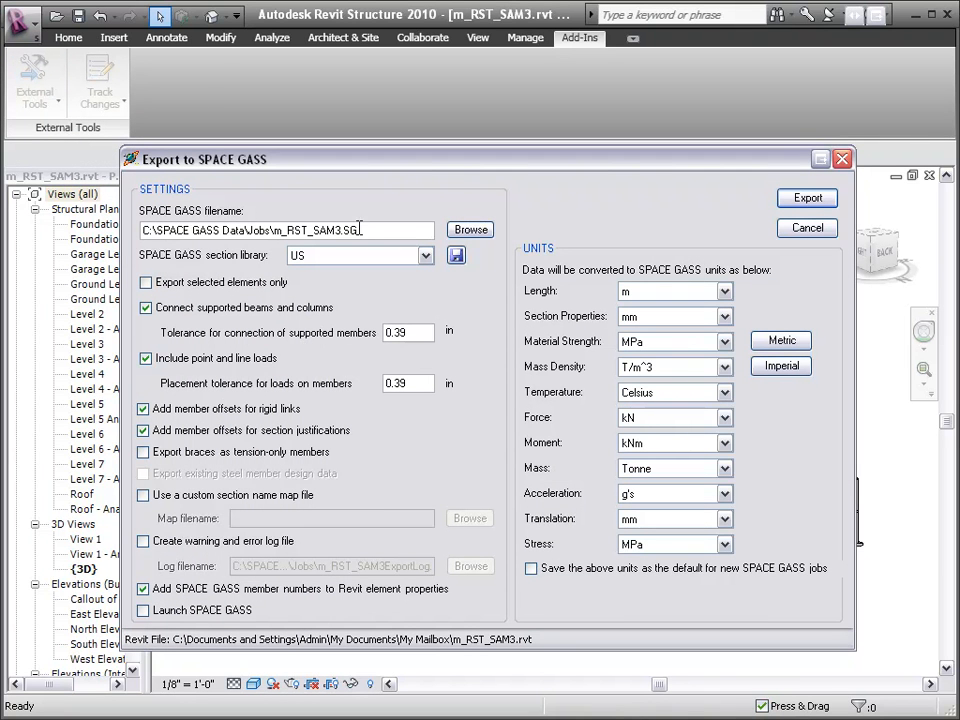
pyautogui.write('Revit Demo')
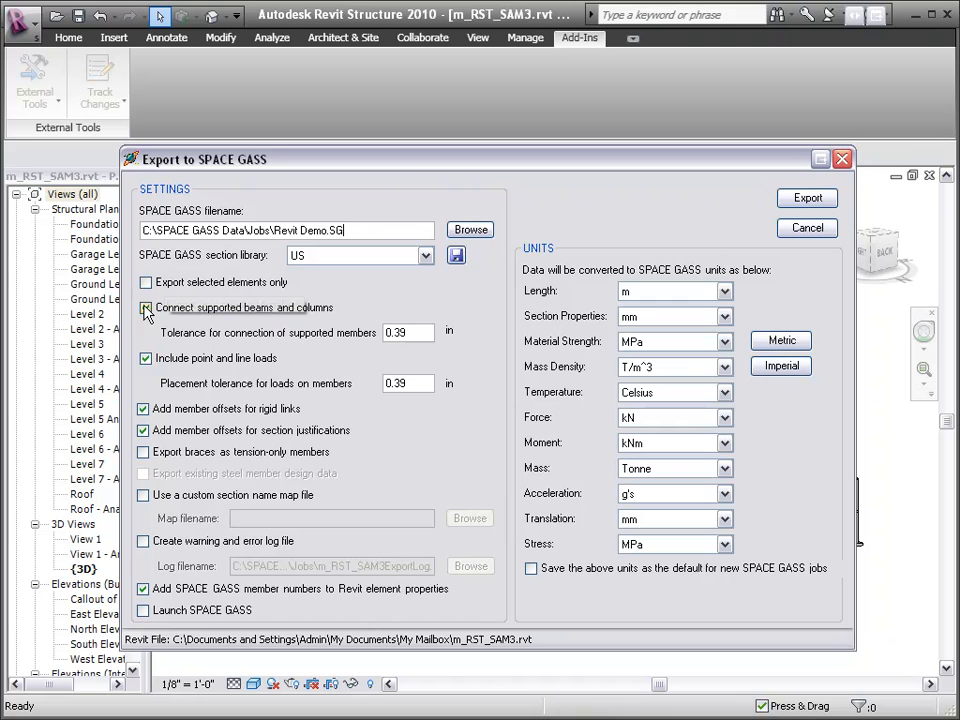
pyautogui.click(146, 308)
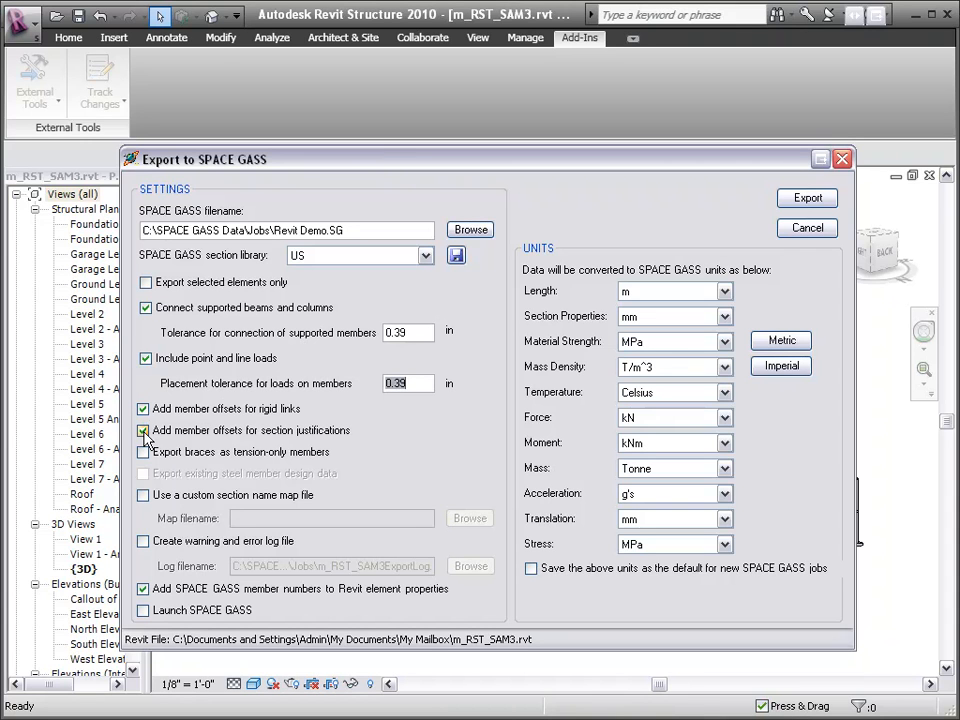
pyautogui.moveTo(144, 452)
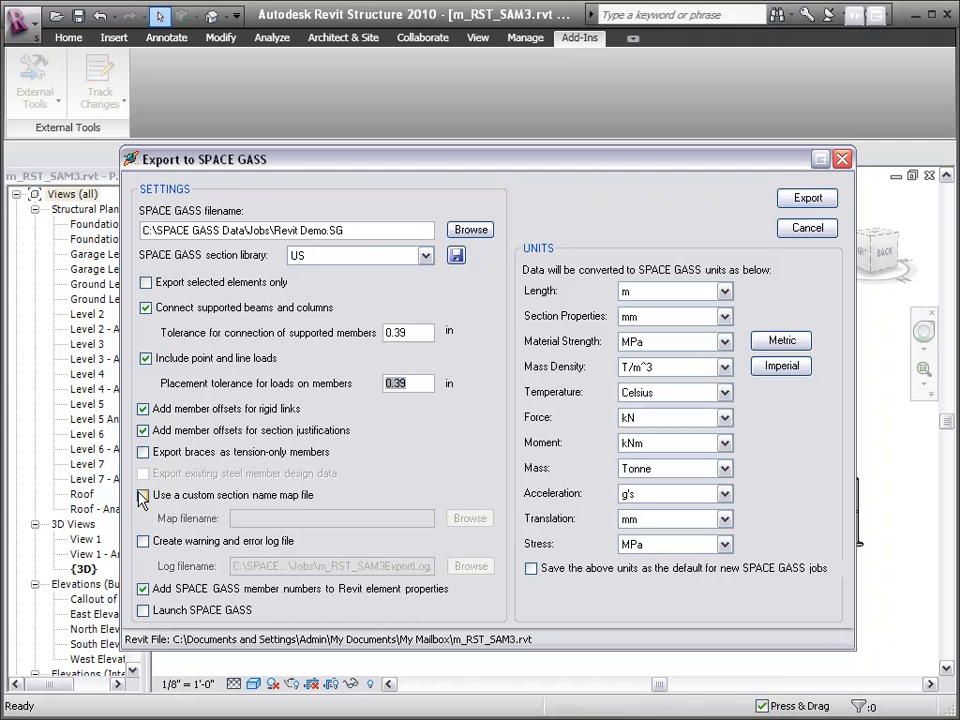
pyautogui.moveTo(144, 544)
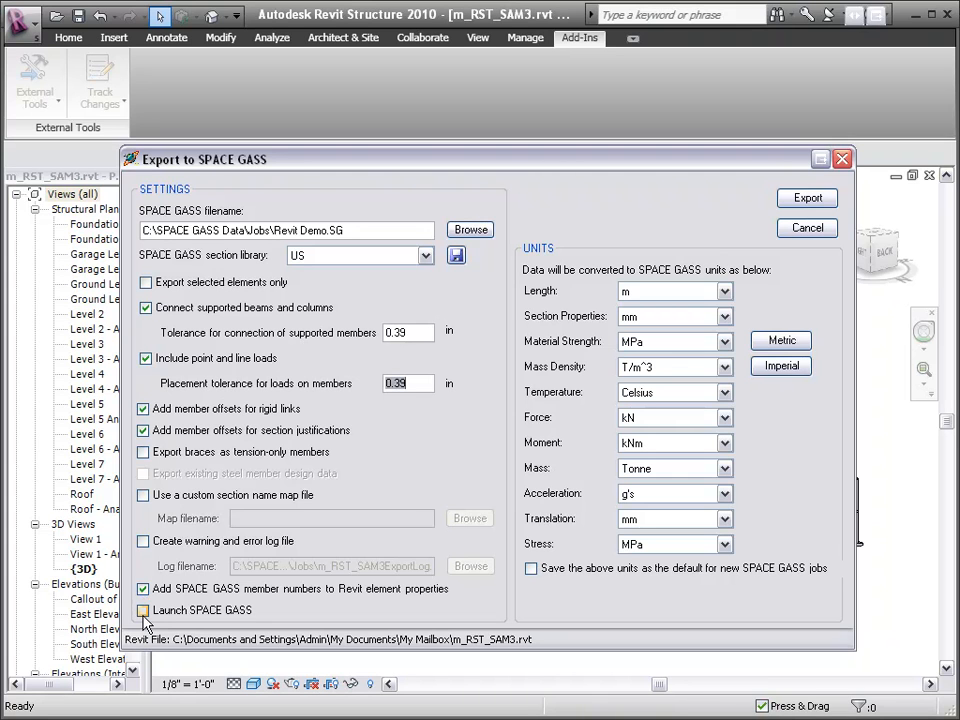
pyautogui.moveTo(344, 500)
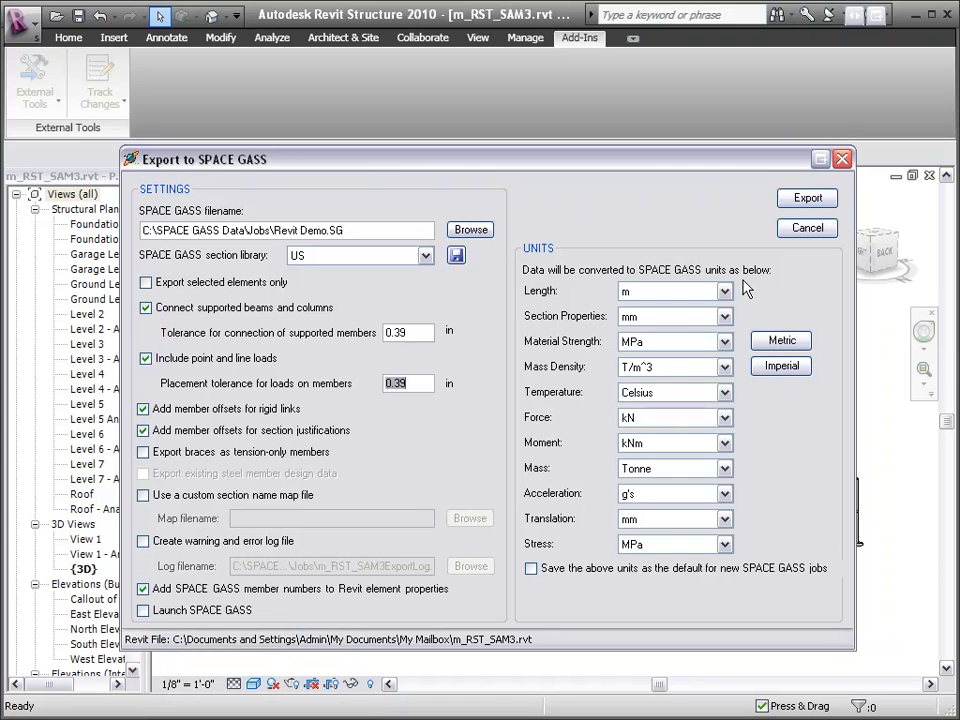
pyautogui.moveTo(740, 556)
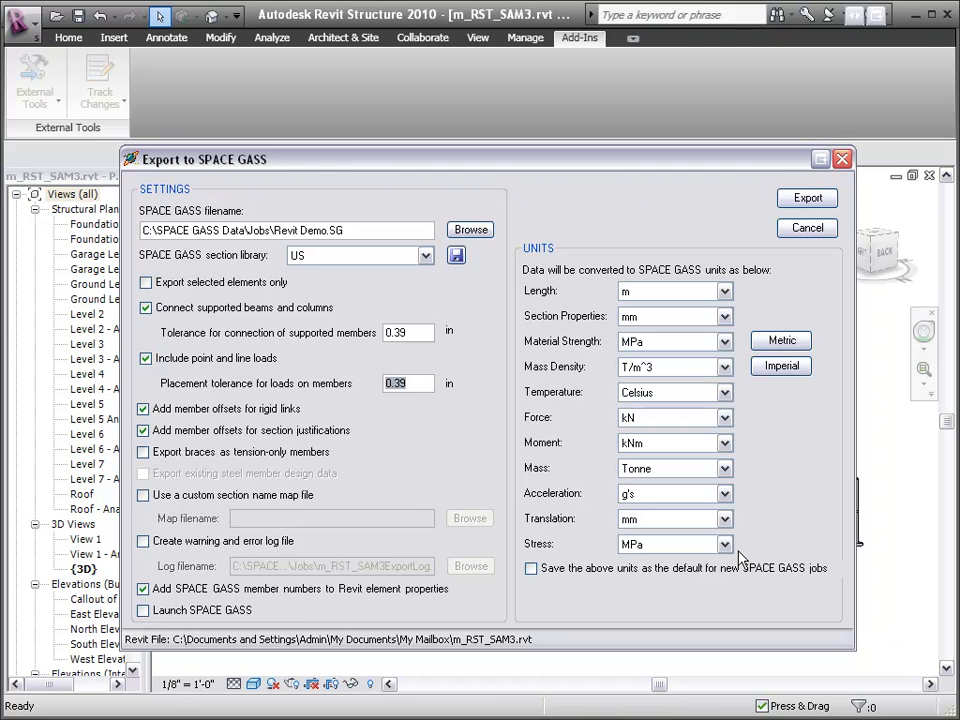
pyautogui.moveTo(808, 218)
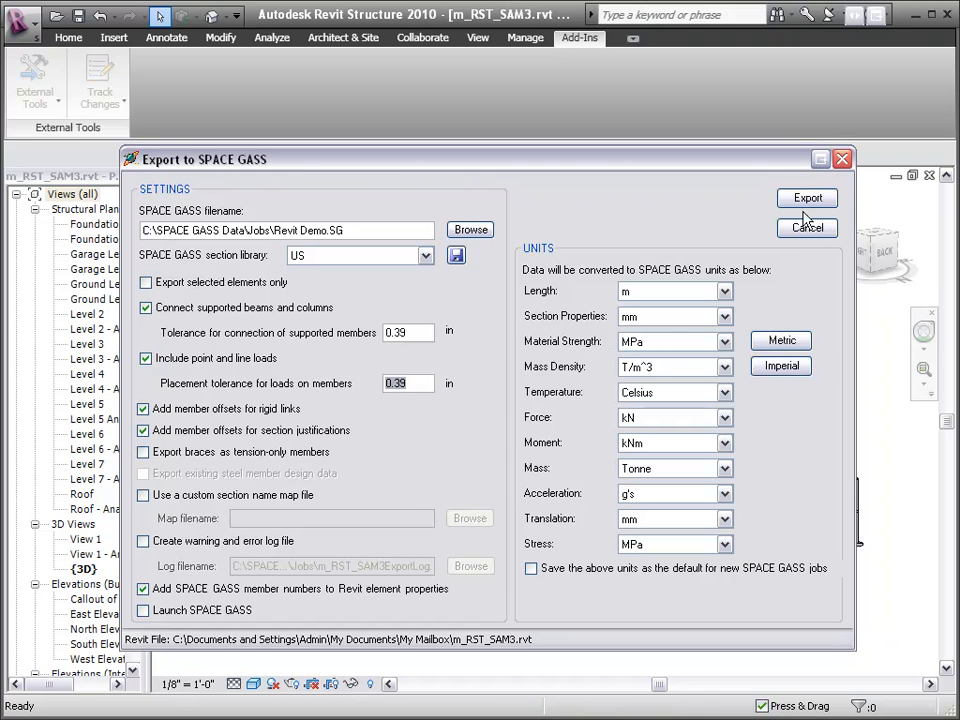
pyautogui.click(806, 198)
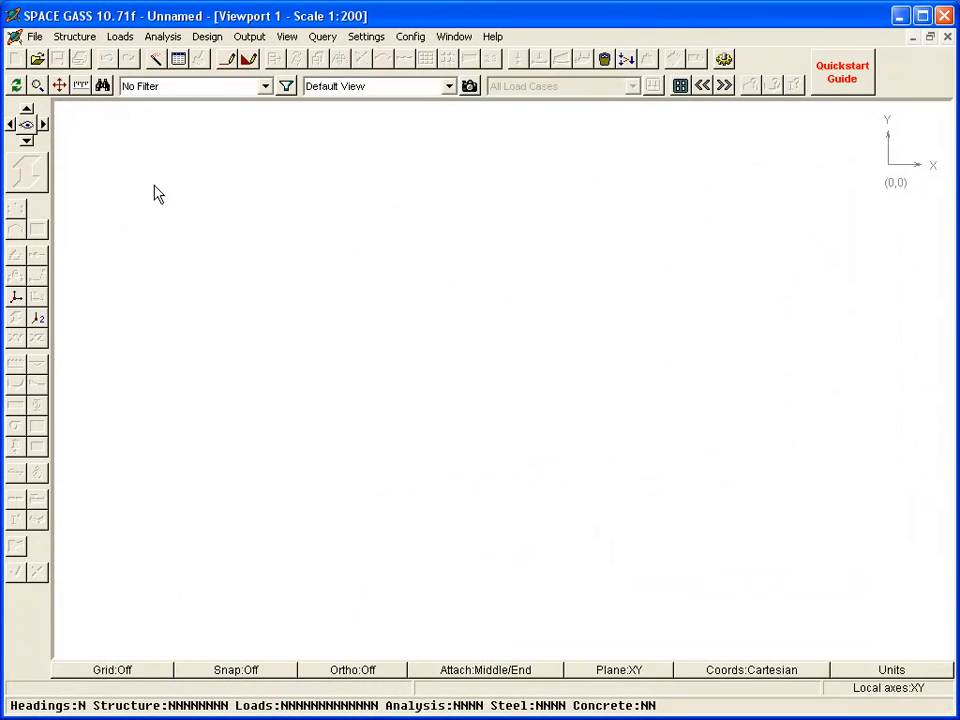
# Open the exported Revit Demo job so the building frame renders in SPACE GASS.
pyautogui.click(36, 58)
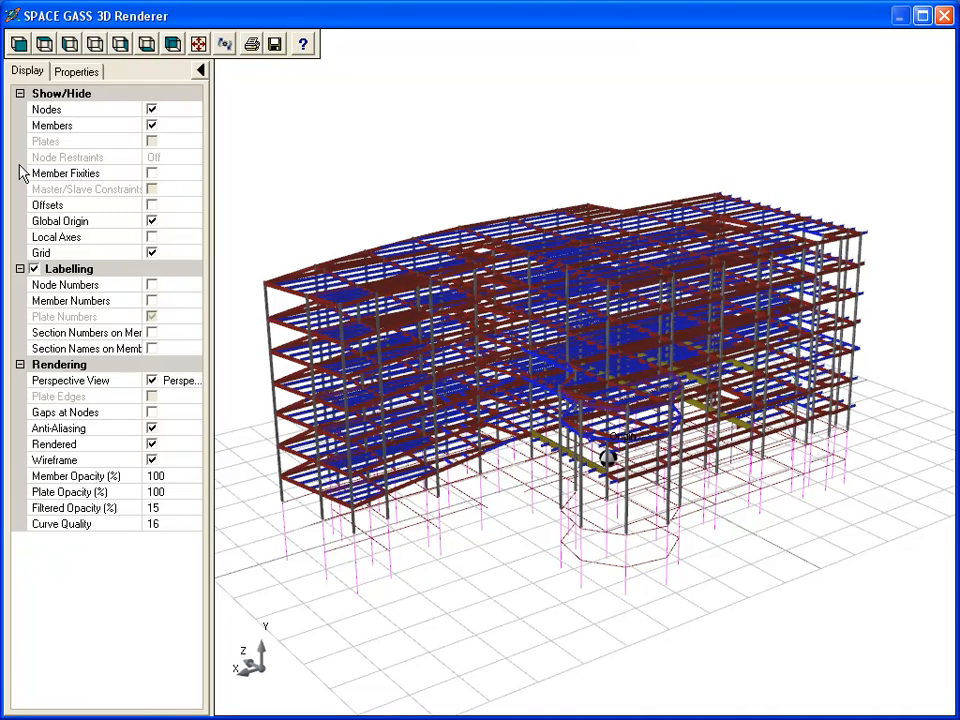
pyautogui.moveTo(312, 148)
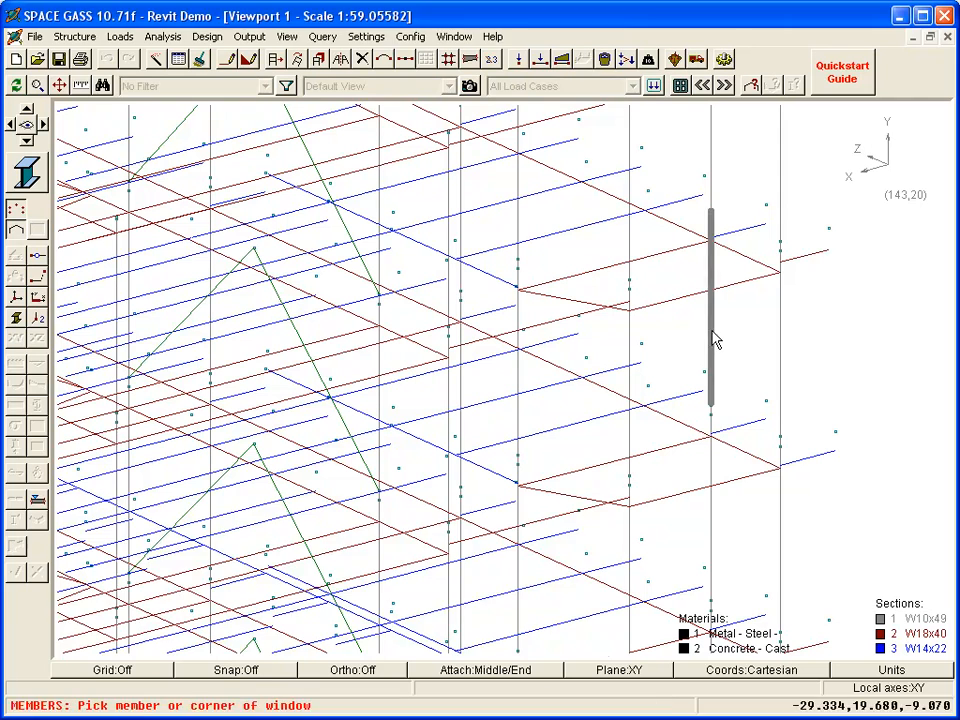
# Select the column member of the frame to edit its section in member properties.
pyautogui.click(710, 310)
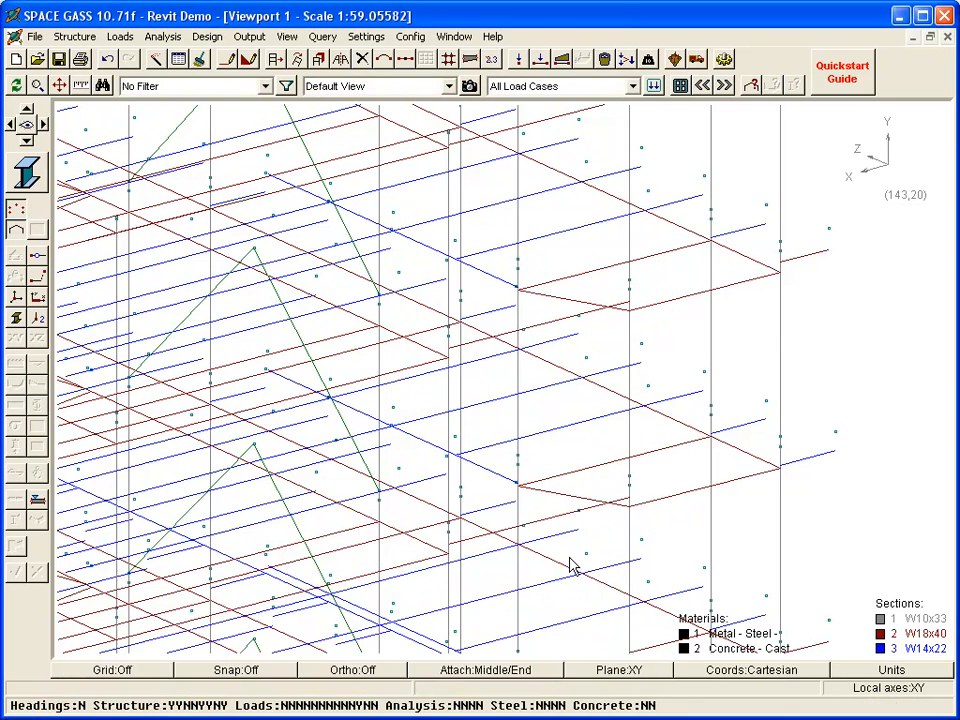
pyautogui.moveTo(204, 220)
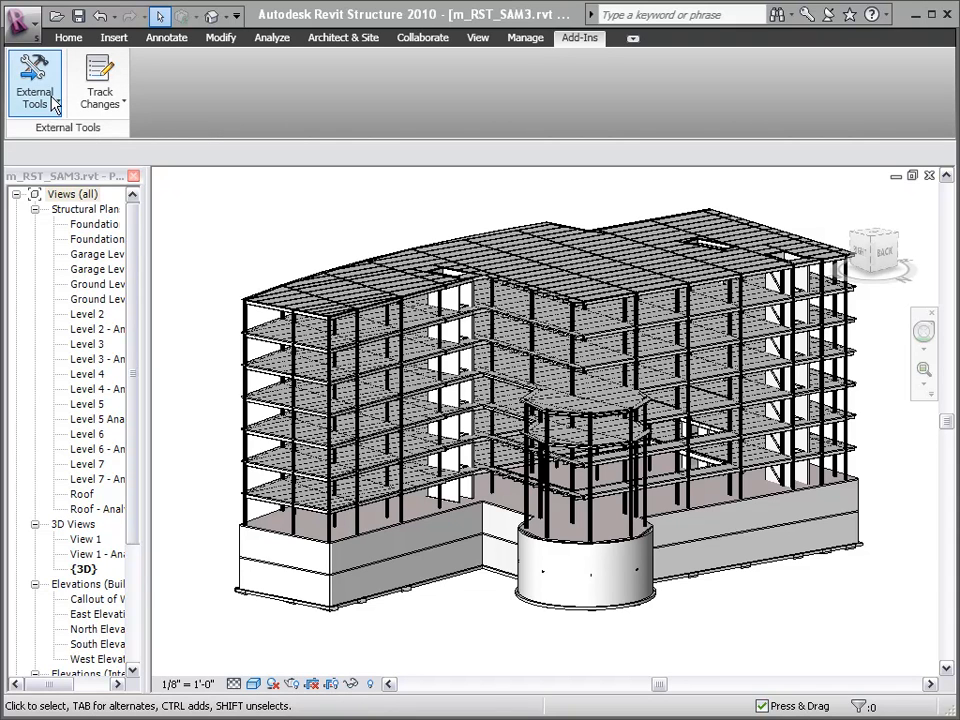
# Back in Revit, list the SPACE GASS commands under External Tools on the Add-Ins tab.
pyautogui.click(36, 80)
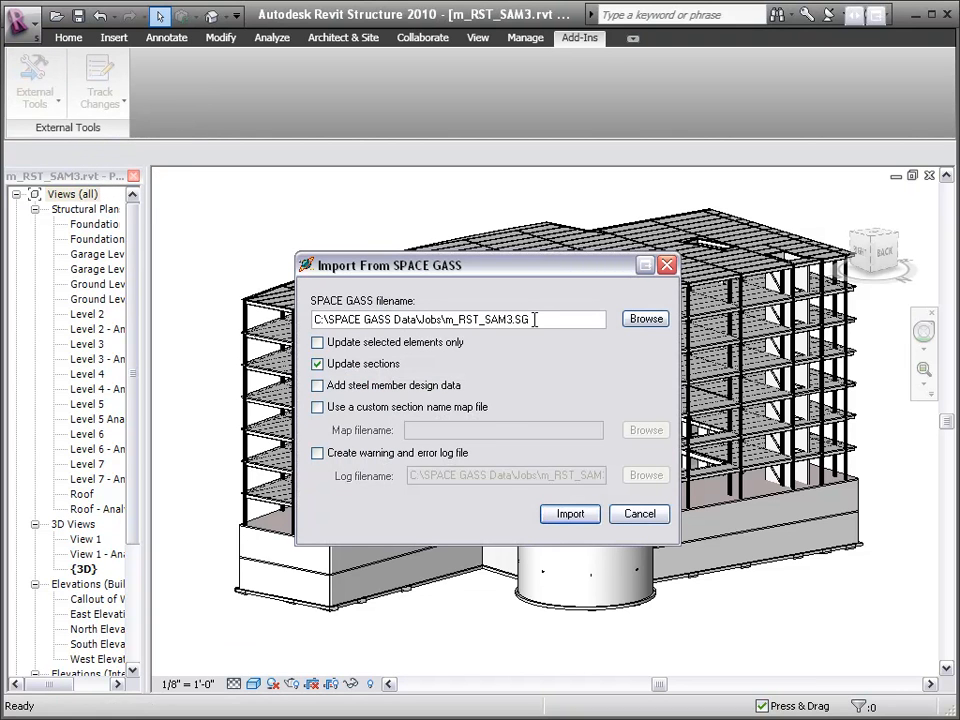
# Import C:\SPACE GASS Data\Jobs\Revit Demo.SG with Update sections checked to refresh the Revit model.
pyautogui.write('C:\\SPACE GASS Data\\Jobs\\Rev')
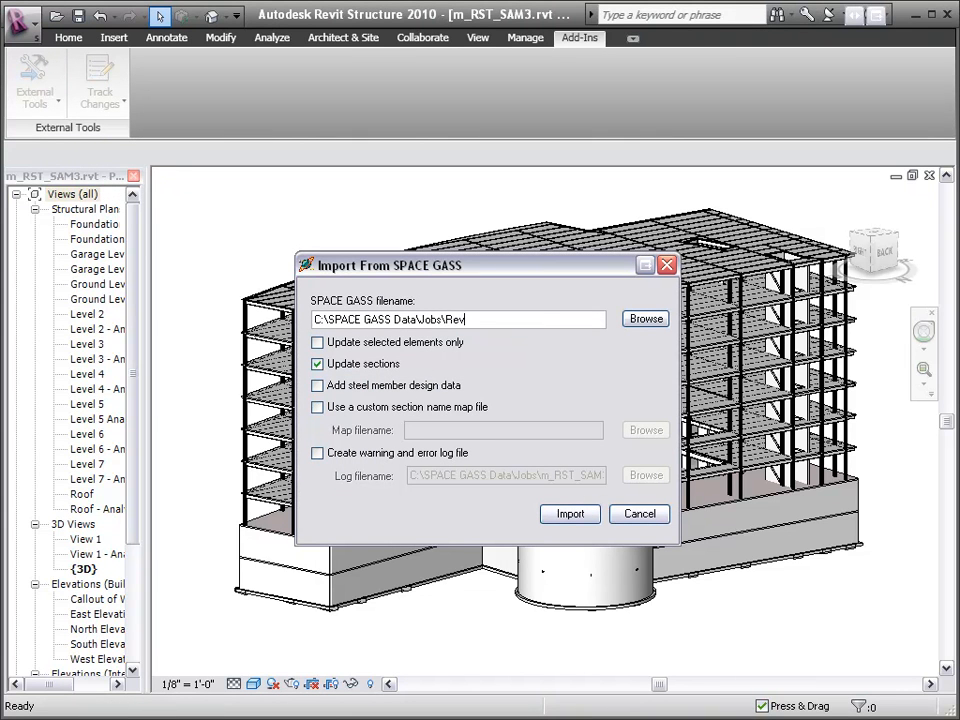
pyautogui.write('it Demo.SG')
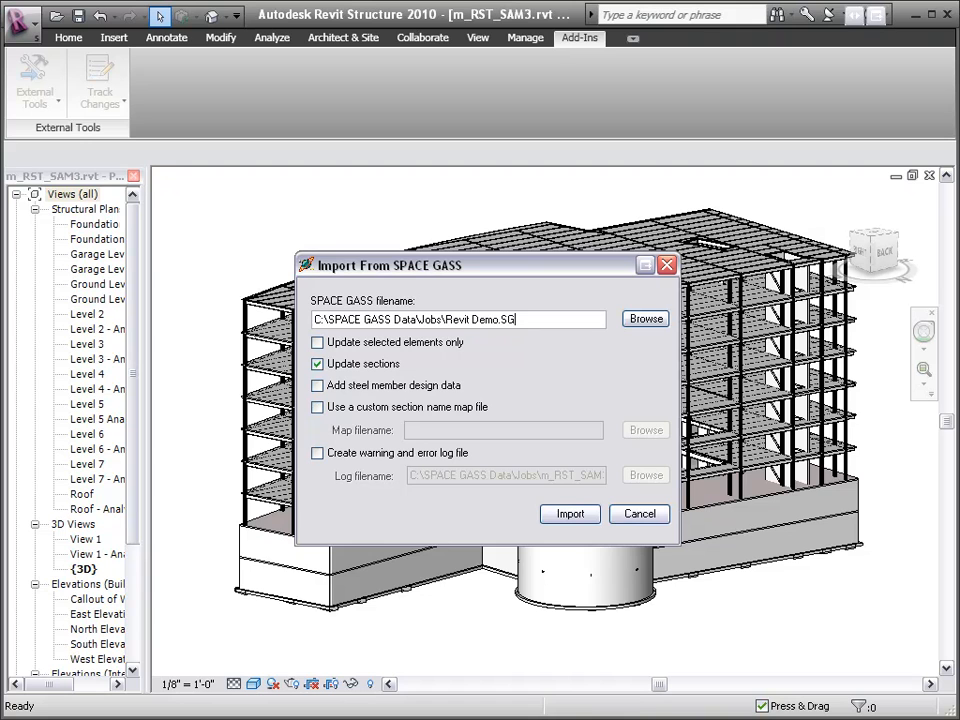
pyautogui.click(316, 364)
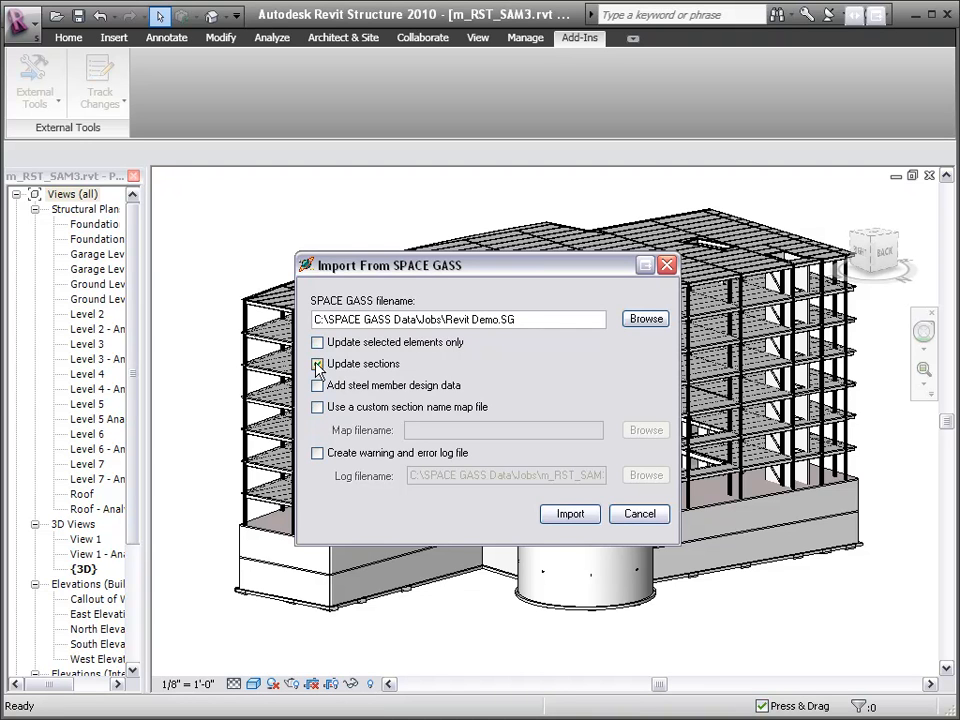
pyautogui.click(318, 364)
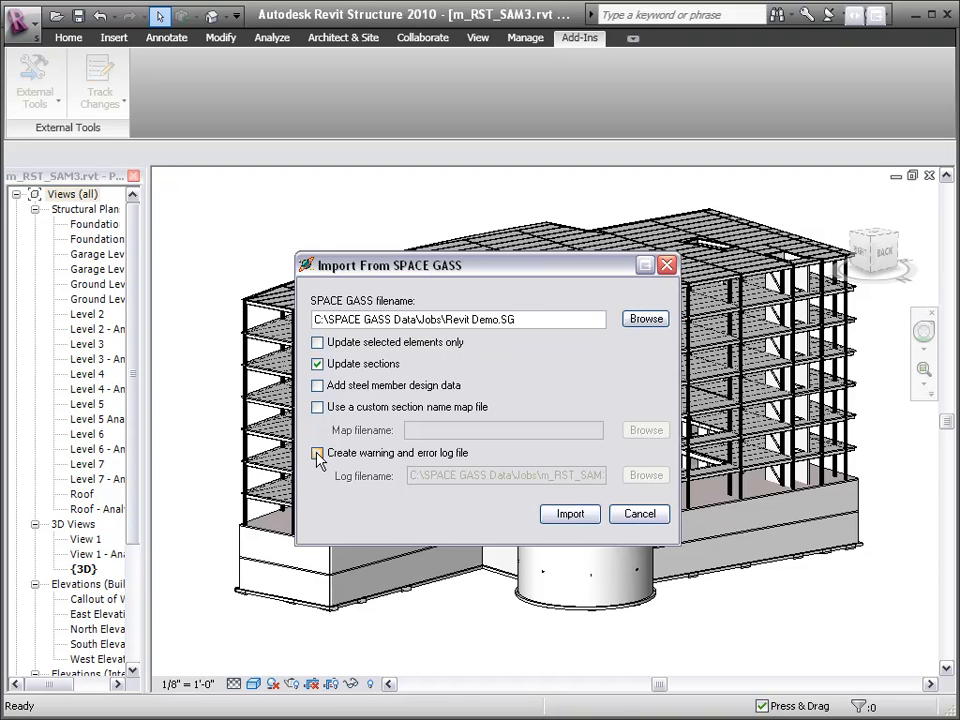
pyautogui.click(568, 512)
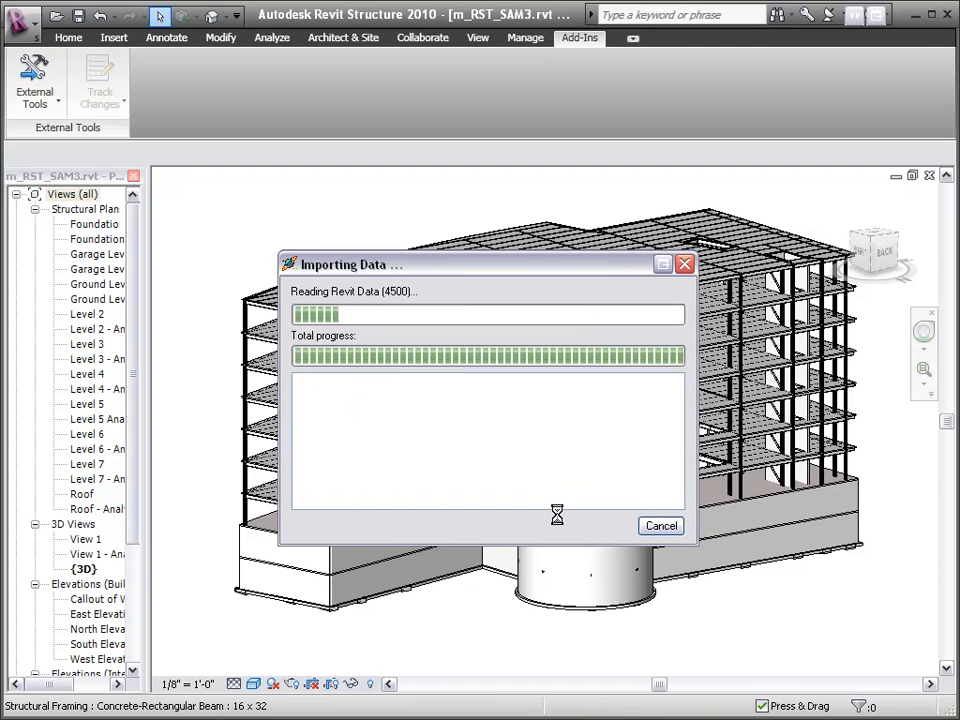